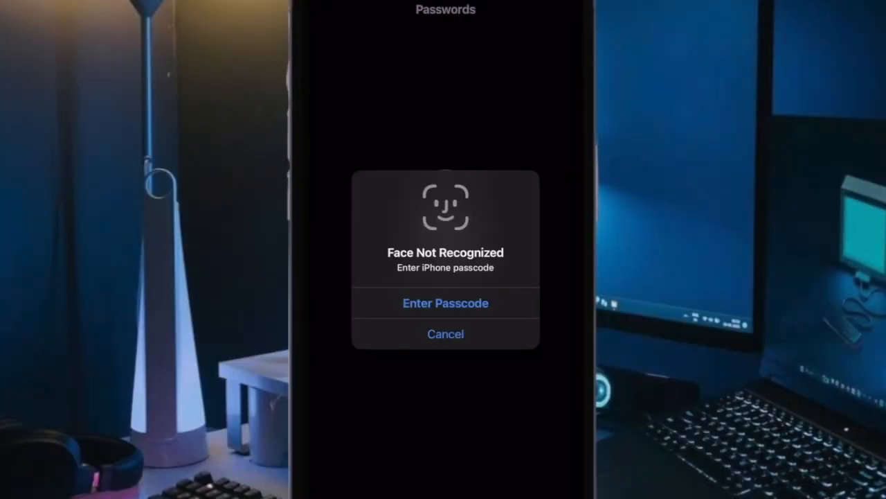
- Retry Face ID on the Passwords lock, then return to the Utilities folder
left_click(445, 334)
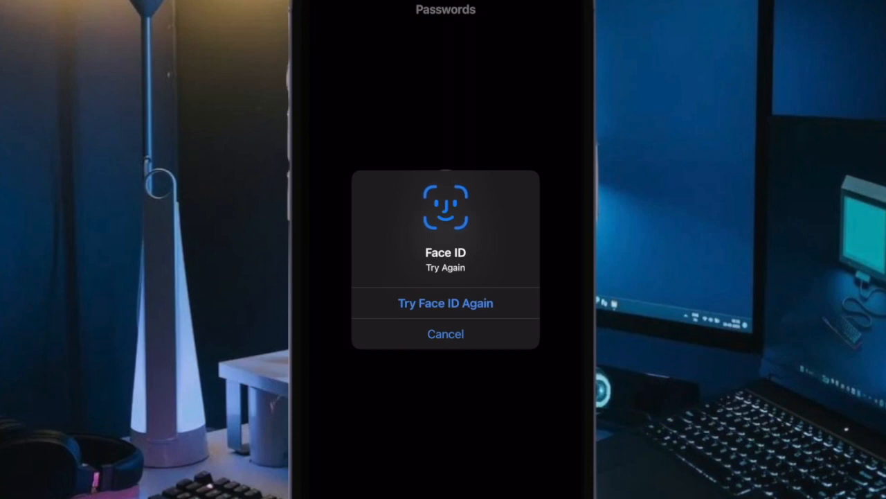
left_click(445, 333)
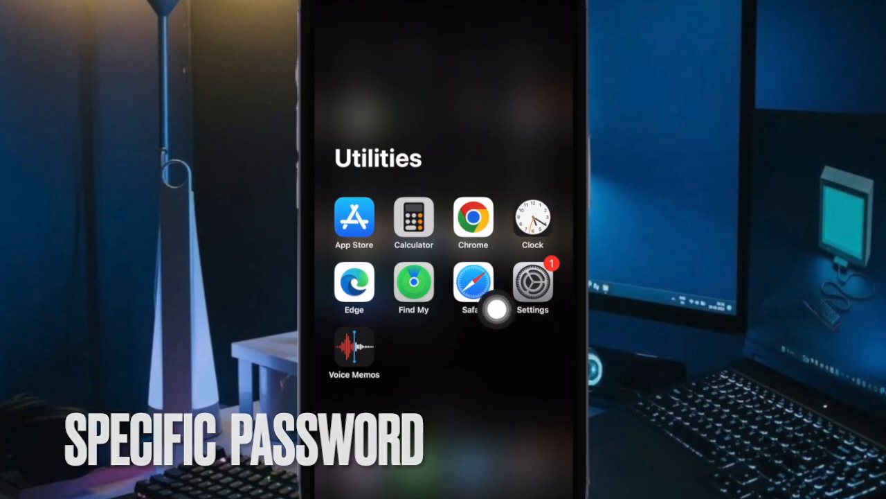
- Open Settings from the Utilities folder to reach the unlocked Passwords screen
left_click(532, 289)
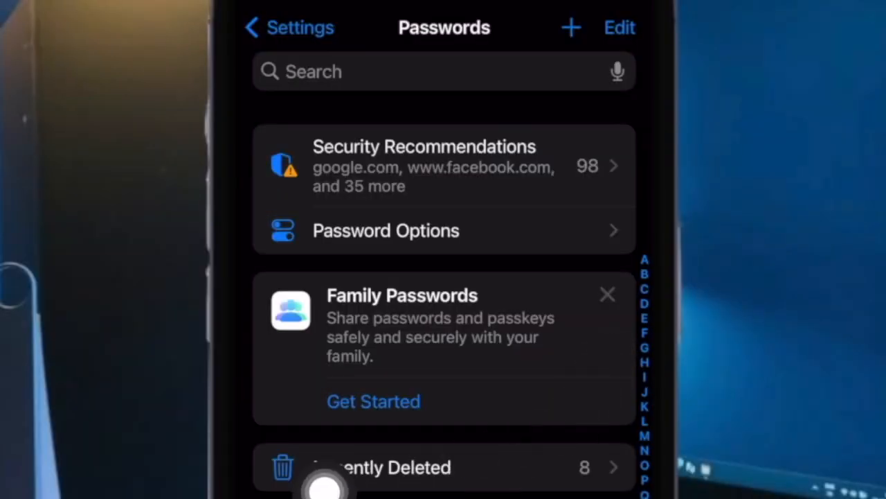
mouse_move(590, 469)
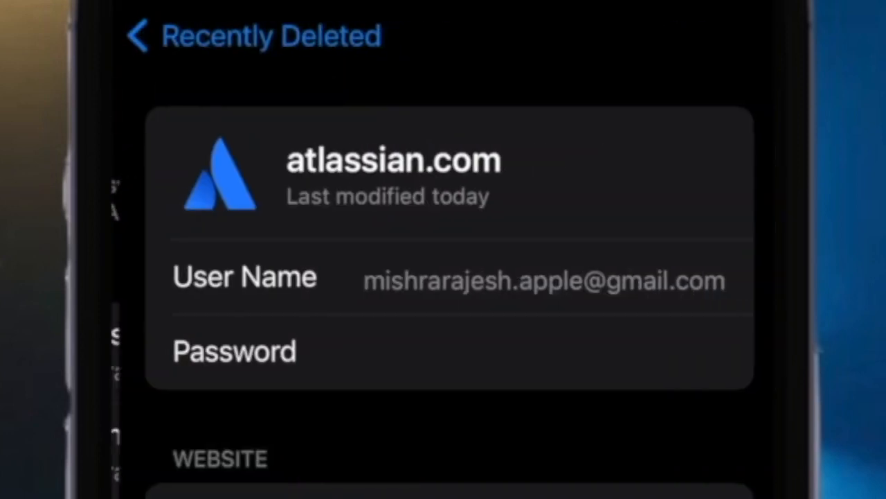
- Return to Recently Deleted and open atlassian.com's details, scrolling to its recover options
left_click(138, 35)
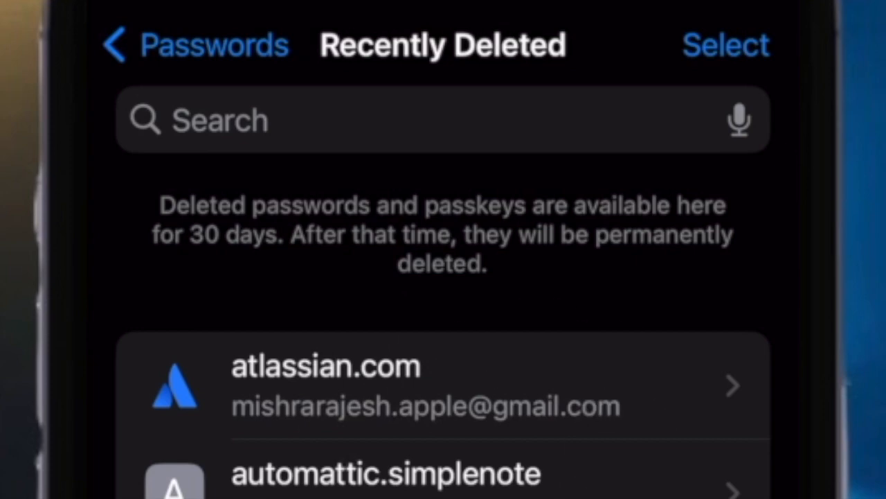
left_click(443, 384)
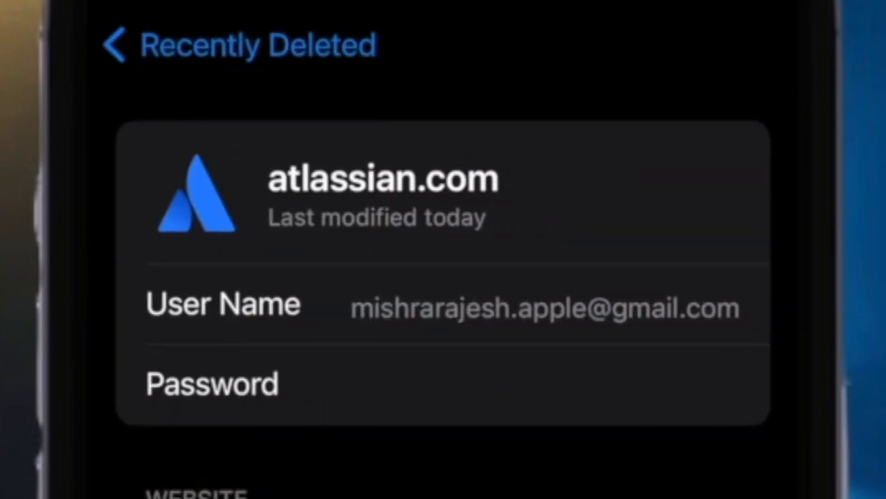
scroll("down", 3)
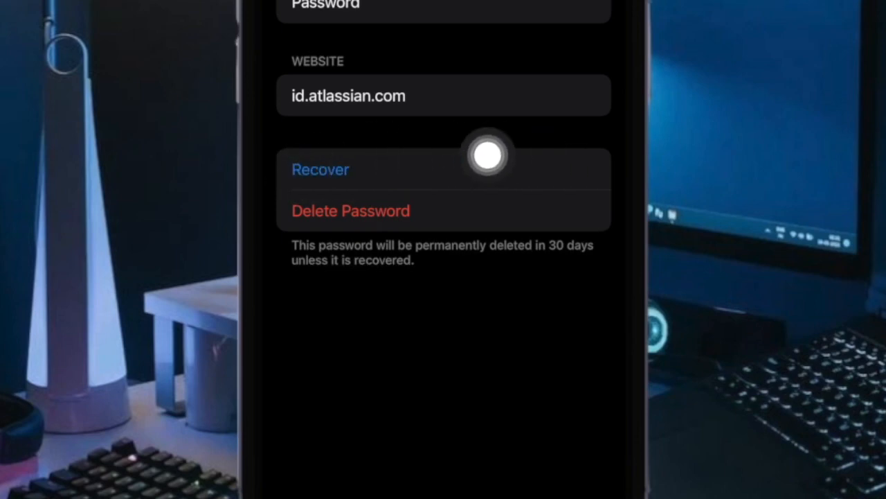
mouse_move(322, 164)
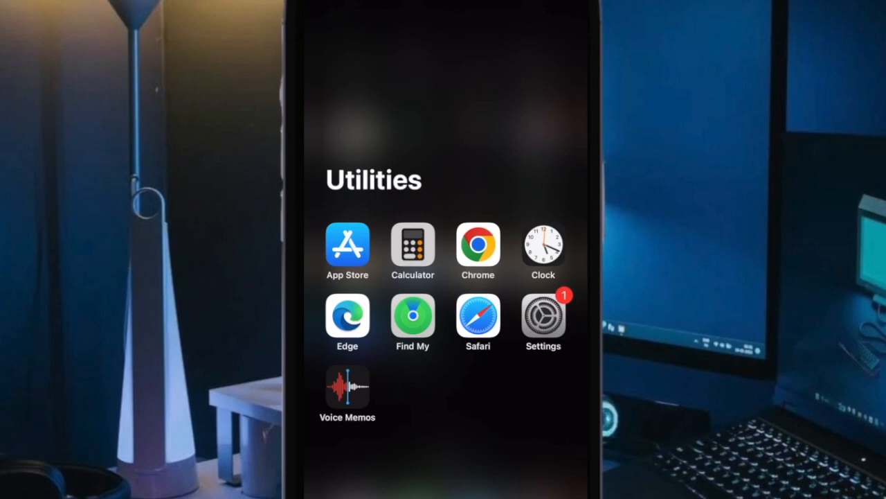
- Reopen Settings and retry Face ID to reach Recently Deleted passwords in Select mode
left_click(543, 315)
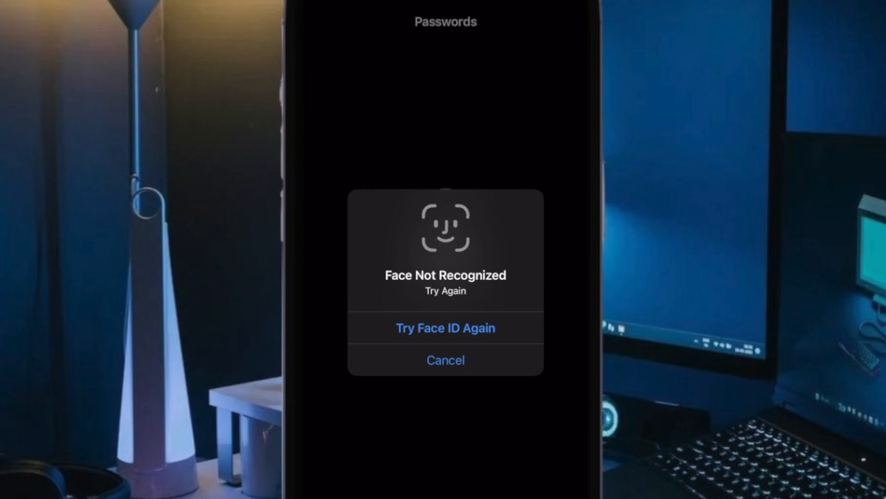
left_click(445, 328)
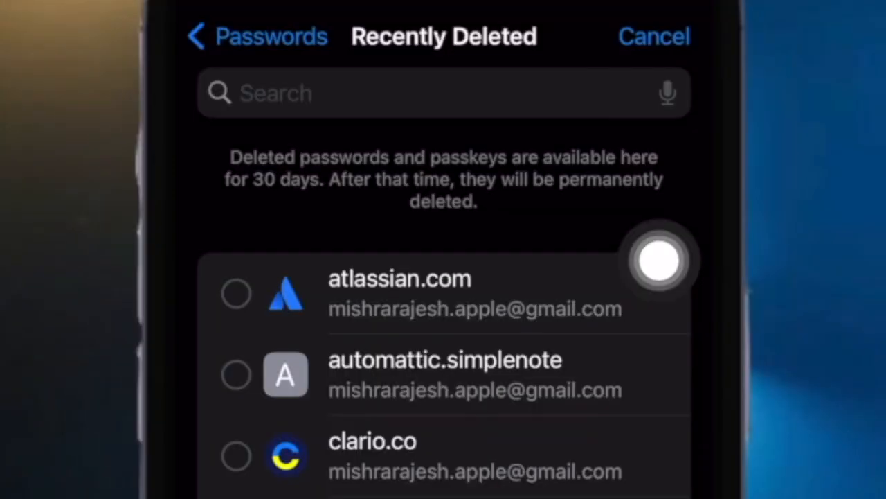
mouse_move(578, 221)
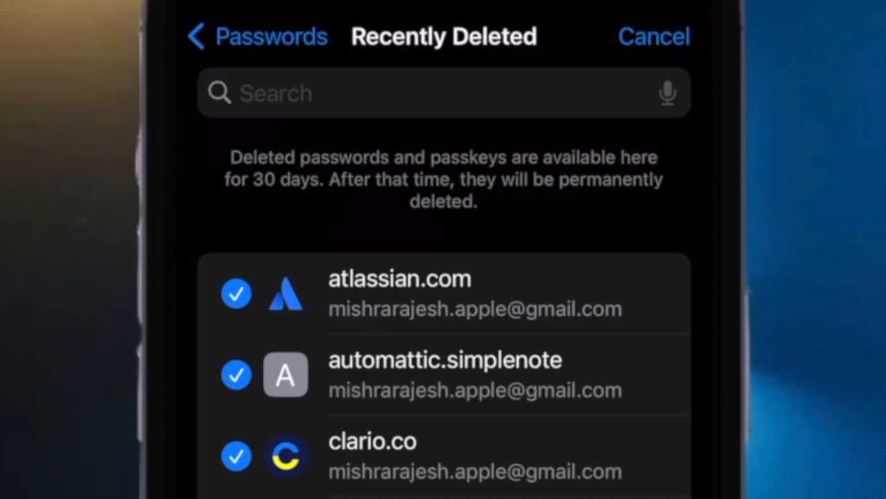
- Scroll the Recently Deleted list to tick atlassian.com, automattic.simplenote and clario.co for recovery
scroll("down", 3)
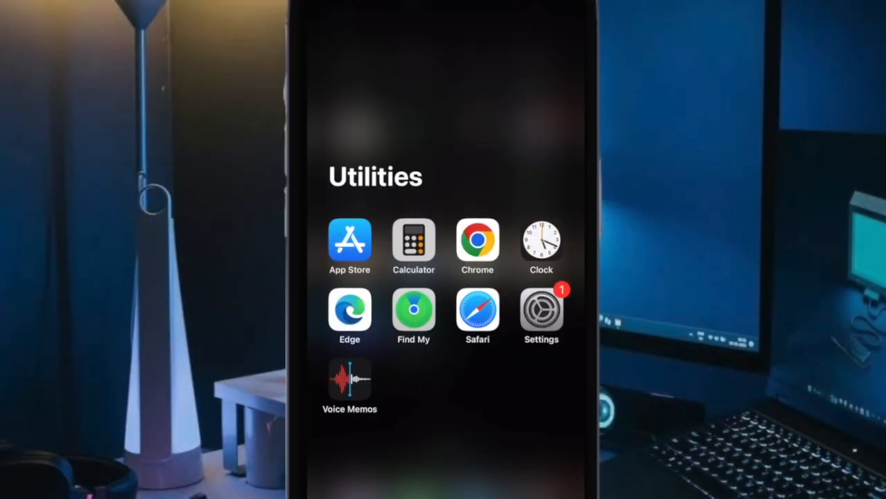
- Reopen Settings and retry Face ID three times until the passcode prompt appears
left_click(542, 311)
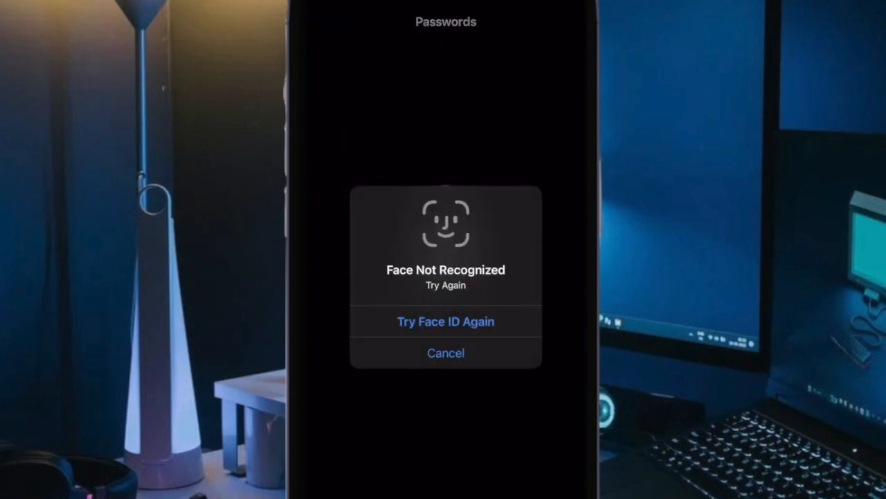
left_click(446, 320)
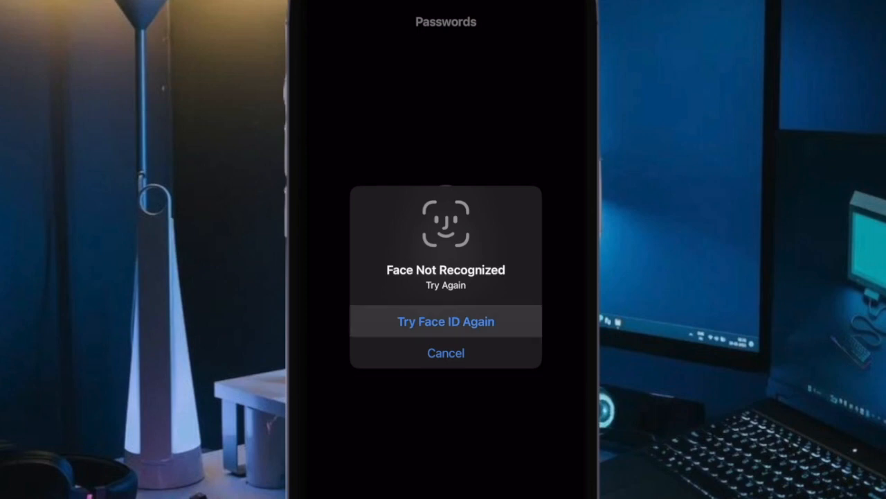
left_click(446, 321)
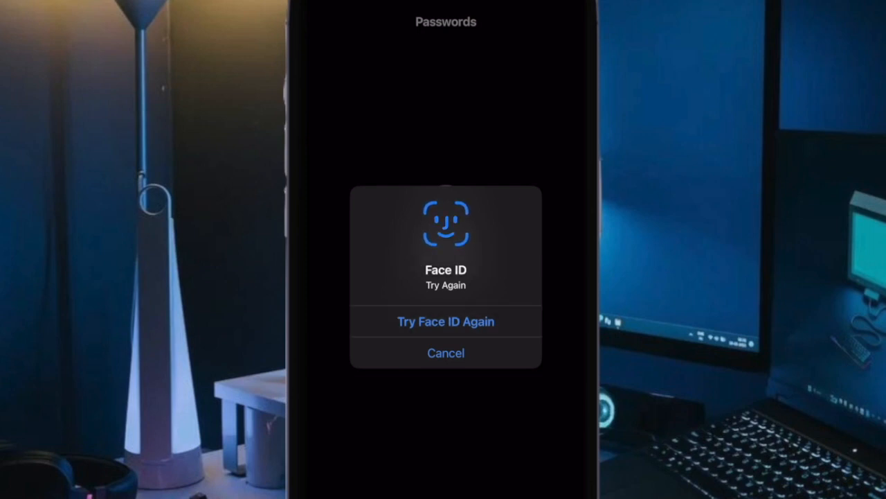
left_click(445, 321)
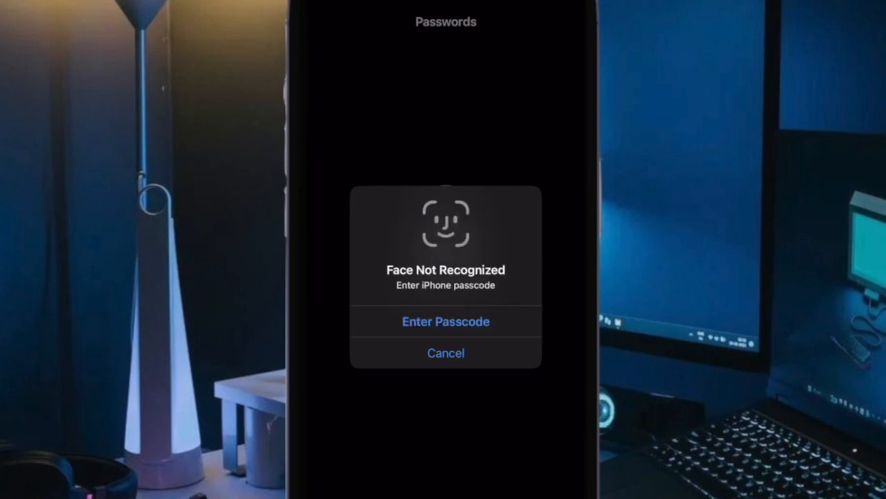